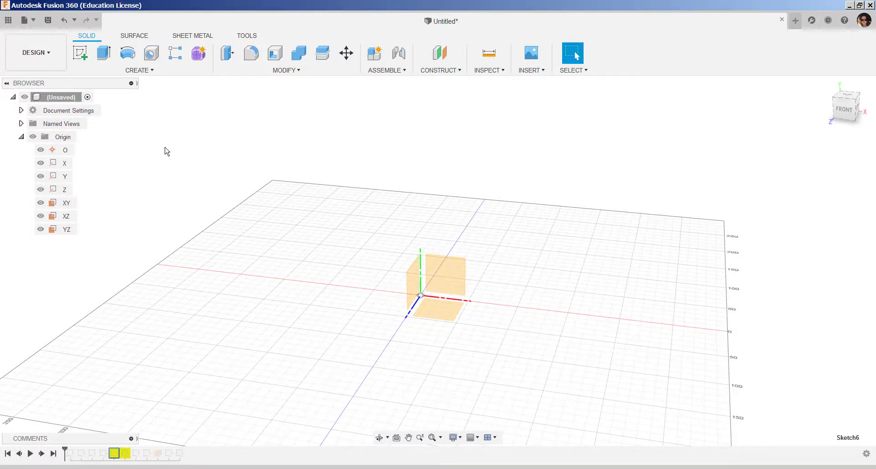
{"action": "mouse_move", "coordinate": [203, 166]}
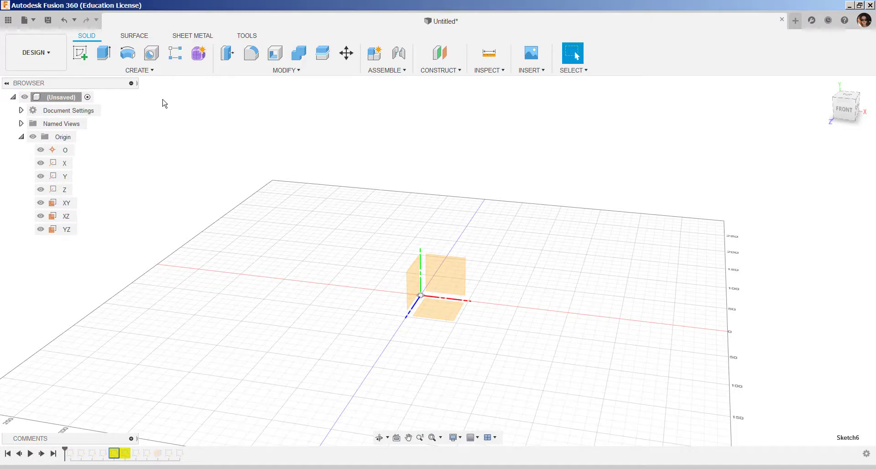
- Create a solid cylinder about 128 mm in diameter and 152 mm tall at the origin
{"action": "left_click", "coordinate": [139, 69]}
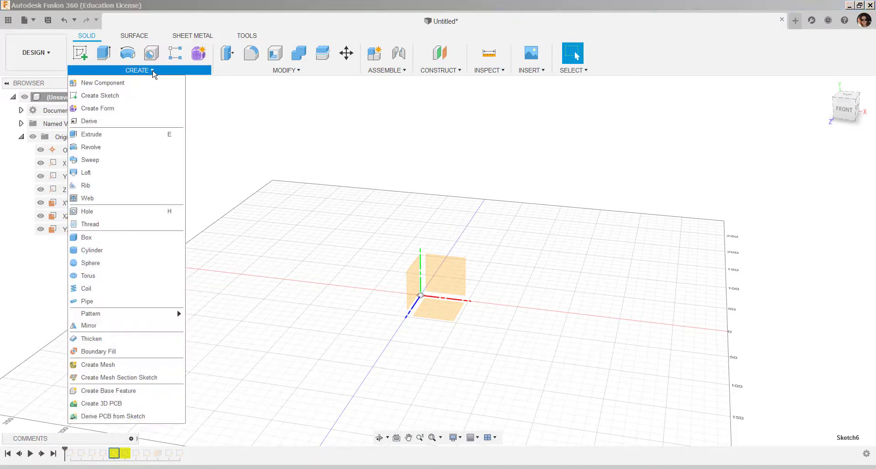
{"action": "mouse_move", "coordinate": [92, 251]}
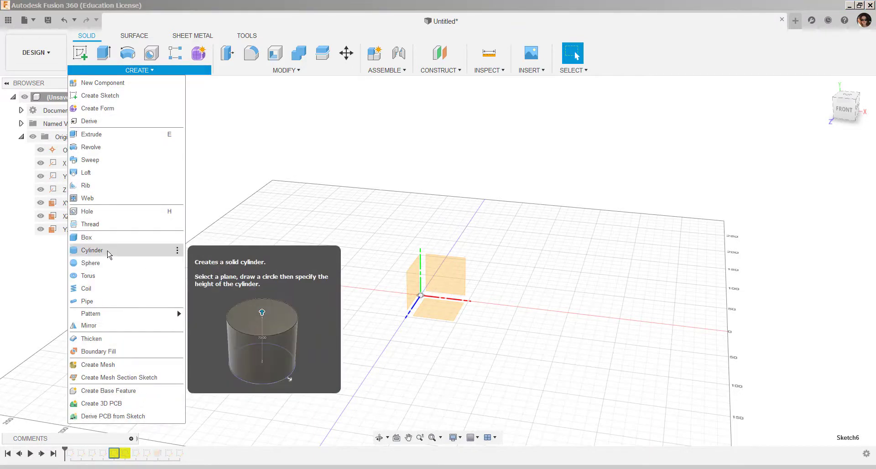
{"action": "left_click", "coordinate": [91, 251]}
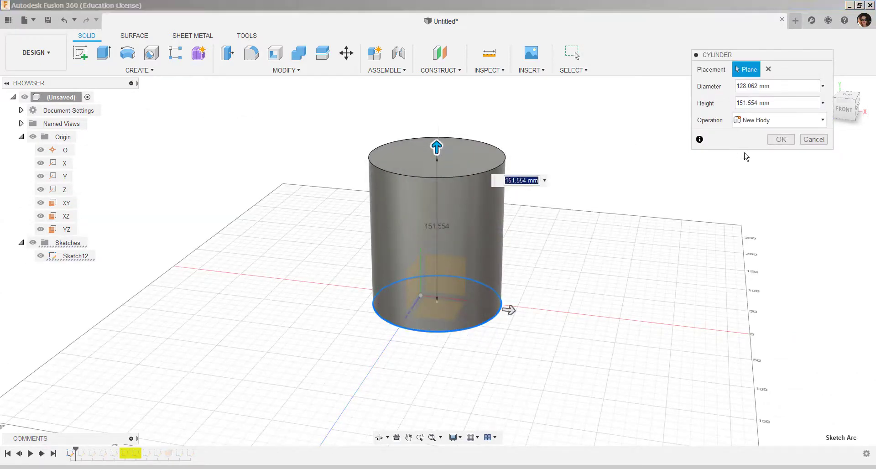
{"action": "left_click", "coordinate": [781, 139]}
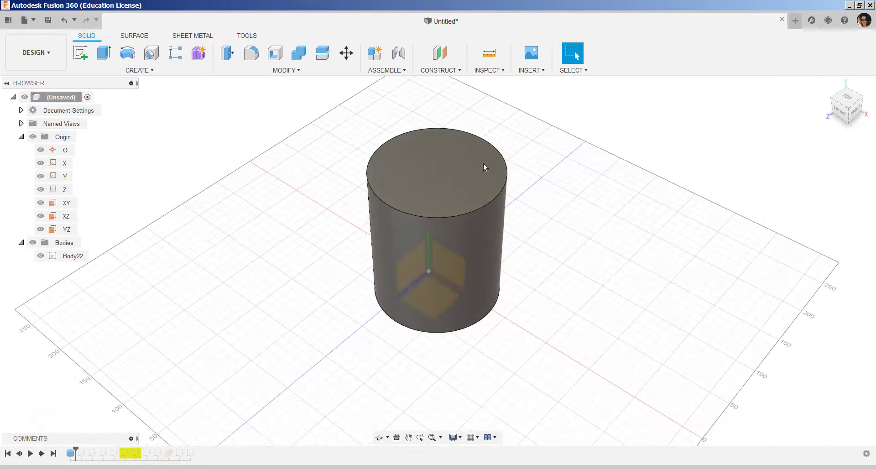
- Shell the cylinder from its top face into an open-topped cup with thin walls
{"action": "right_click", "coordinate": [437, 168]}
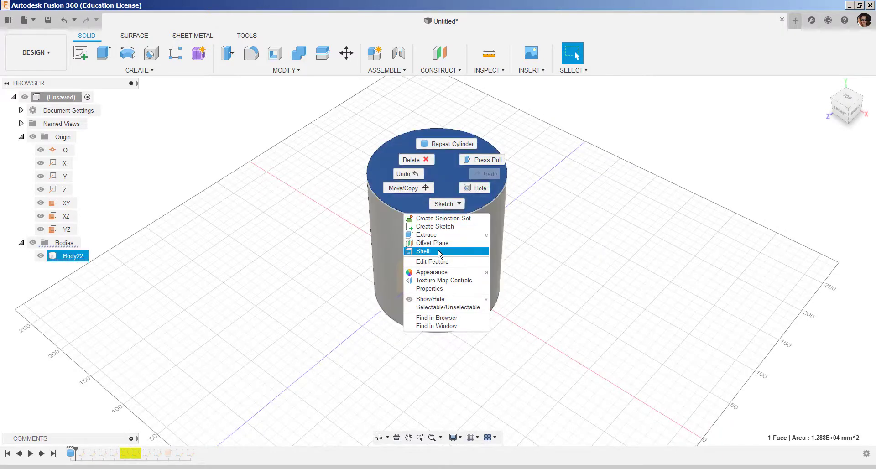
{"action": "left_click", "coordinate": [422, 251]}
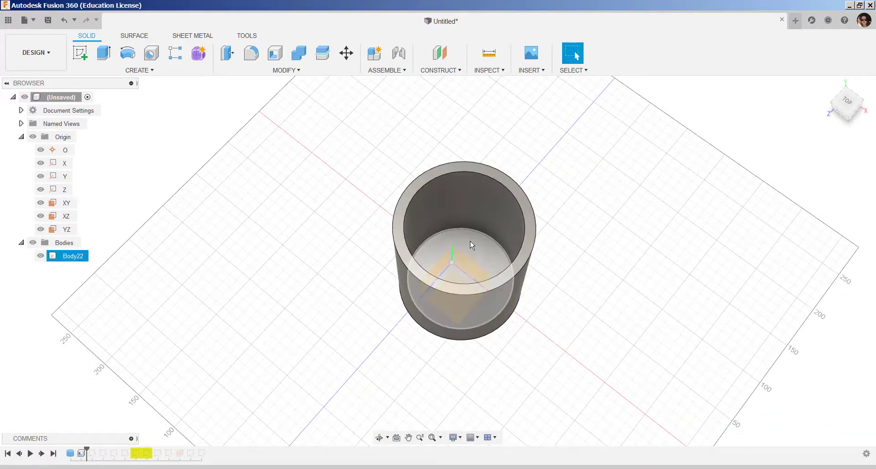
{"action": "left_click", "coordinate": [65, 203]}
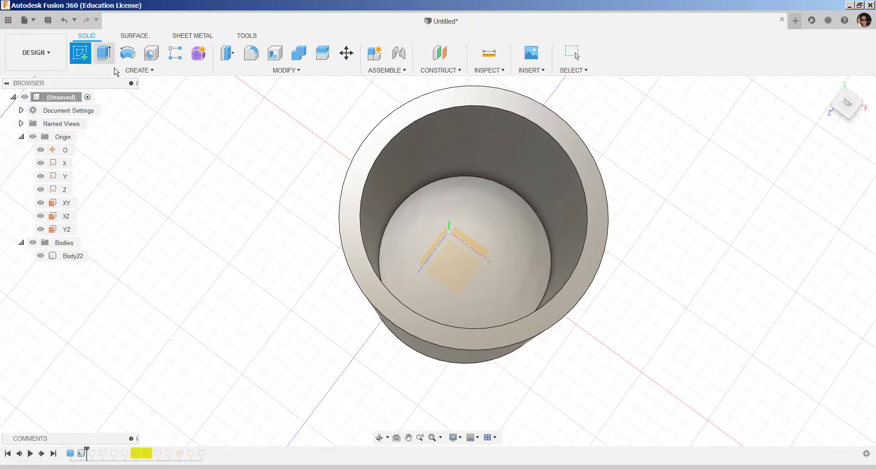
- Sketch a circle on the cup's inner floor and finish the sketch
{"action": "left_click", "coordinate": [139, 70]}
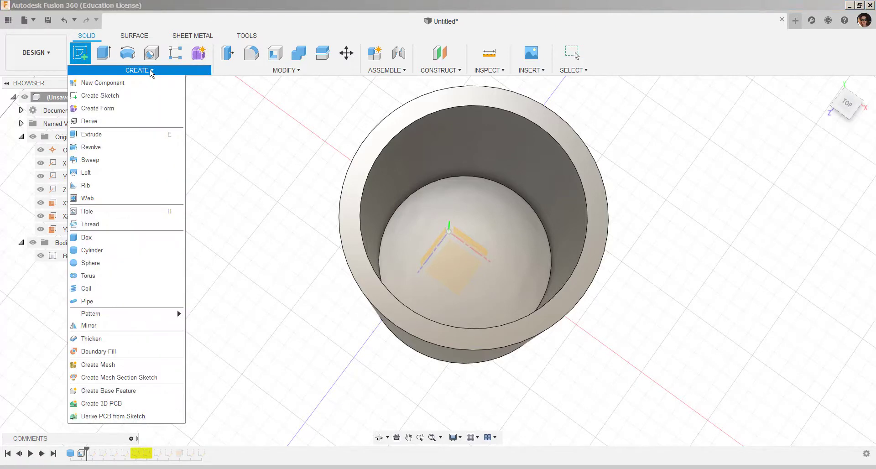
{"action": "left_click", "coordinate": [100, 96]}
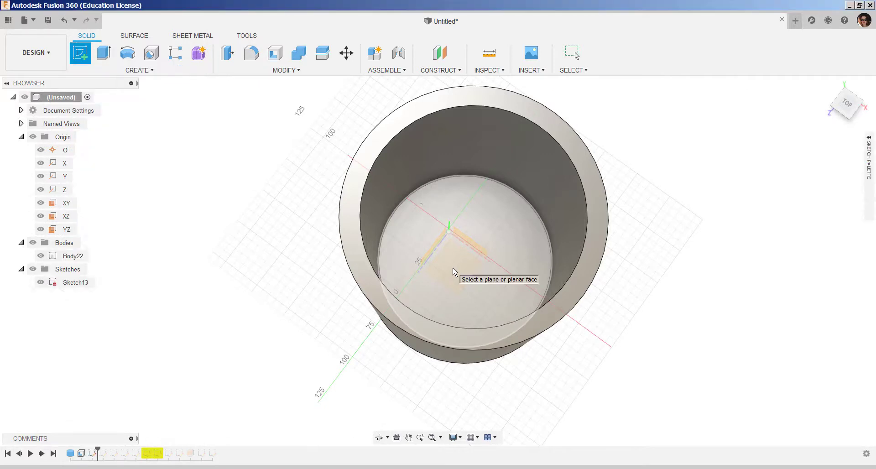
{"action": "left_click", "coordinate": [458, 251]}
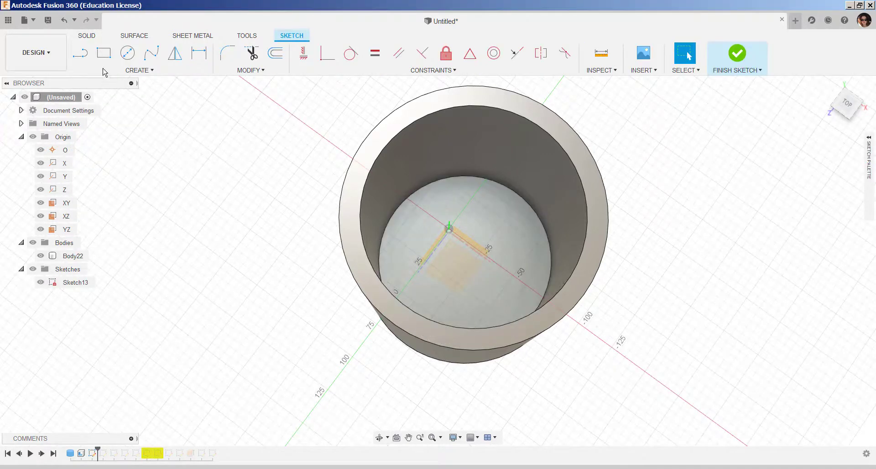
{"action": "left_click", "coordinate": [127, 53]}
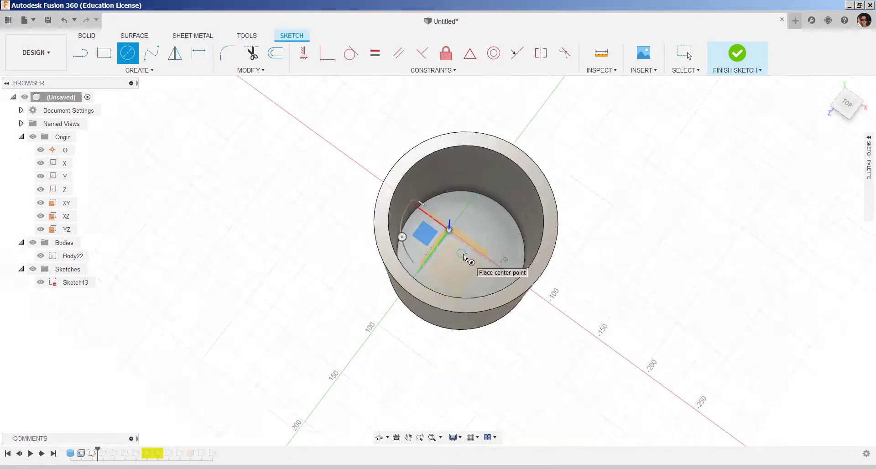
{"action": "scroll", "scroll_direction": "up", "scroll_amount": 3}
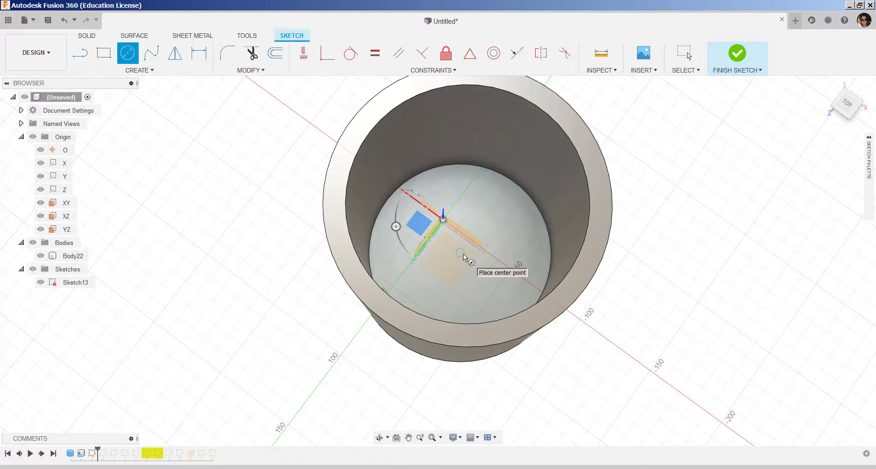
{"action": "left_click", "coordinate": [444, 219]}
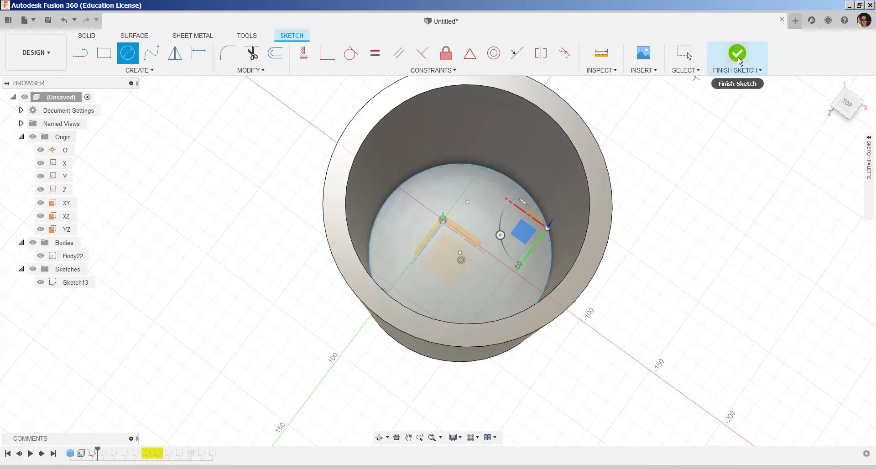
{"action": "left_click", "coordinate": [737, 53]}
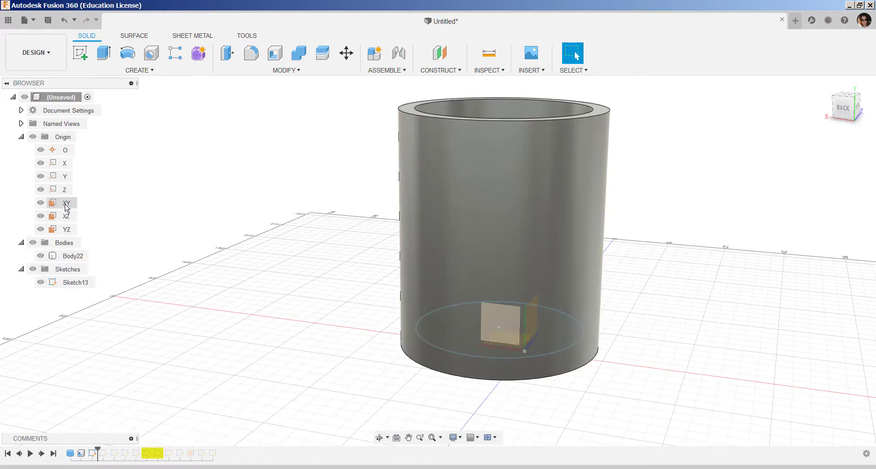
- Place 10 mm sketch text reading 'My Name' near the cup's bottom in a new sketch
{"action": "left_click", "coordinate": [67, 202]}
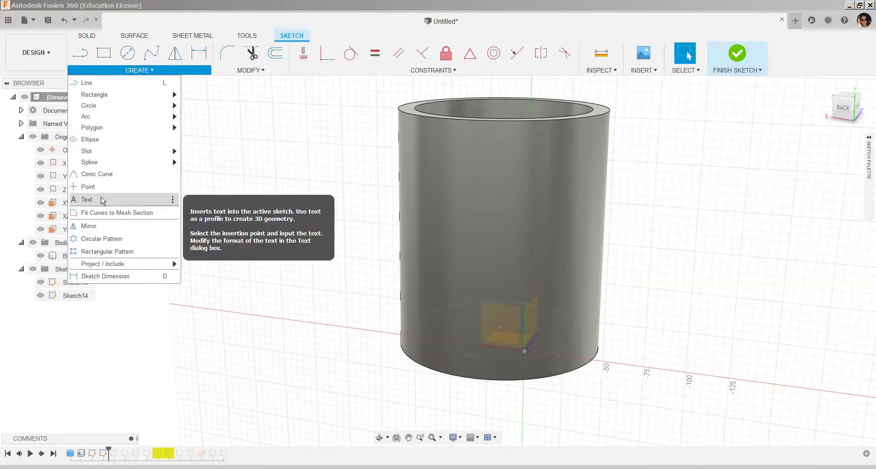
{"action": "left_click", "coordinate": [86, 199]}
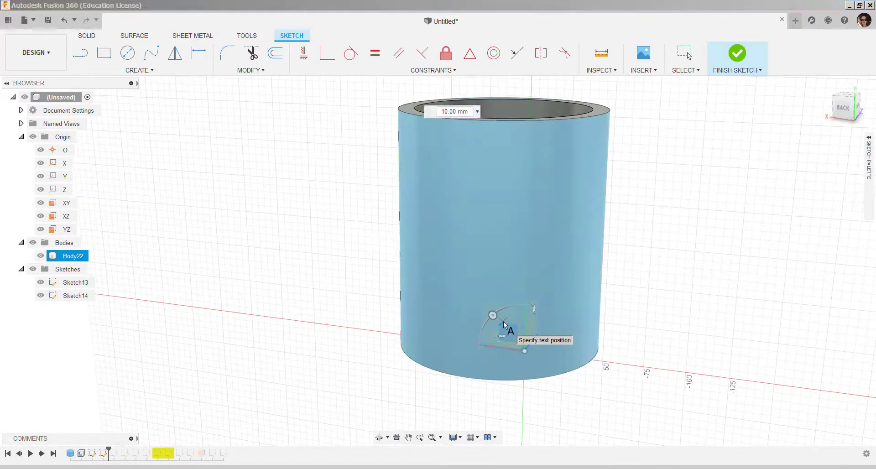
{"action": "left_click", "coordinate": [502, 330]}
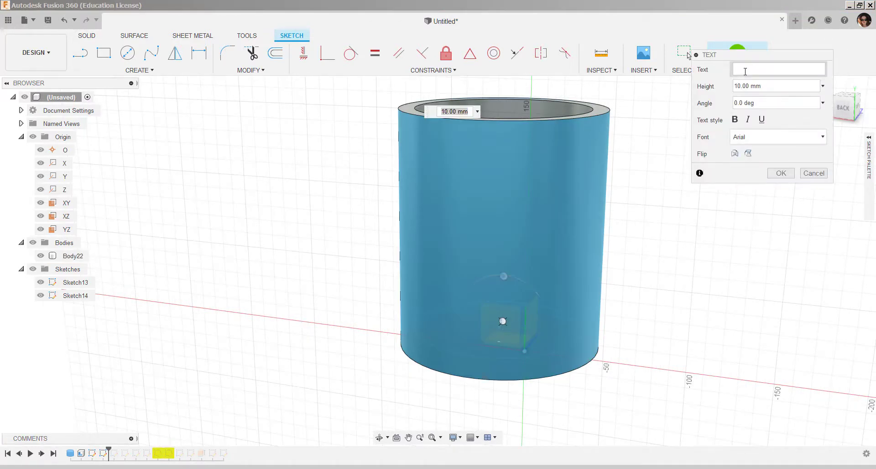
{"action": "type", "text": "My Name"}
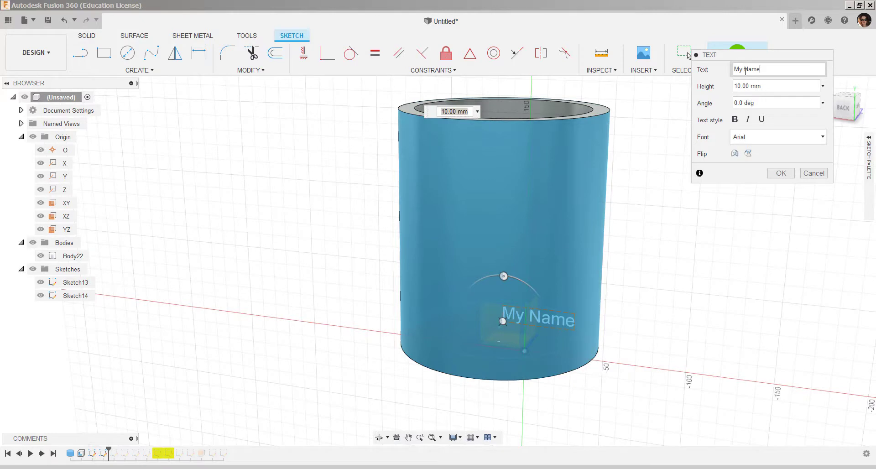
{"action": "left_click", "coordinate": [774, 86]}
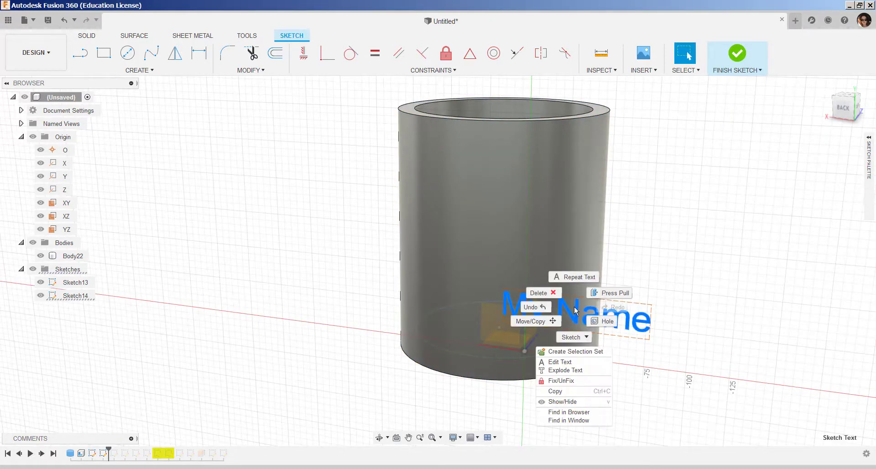
- Move the 'My Name' text about 8.007 mm along X with Move/Copy
{"action": "left_click", "coordinate": [529, 321]}
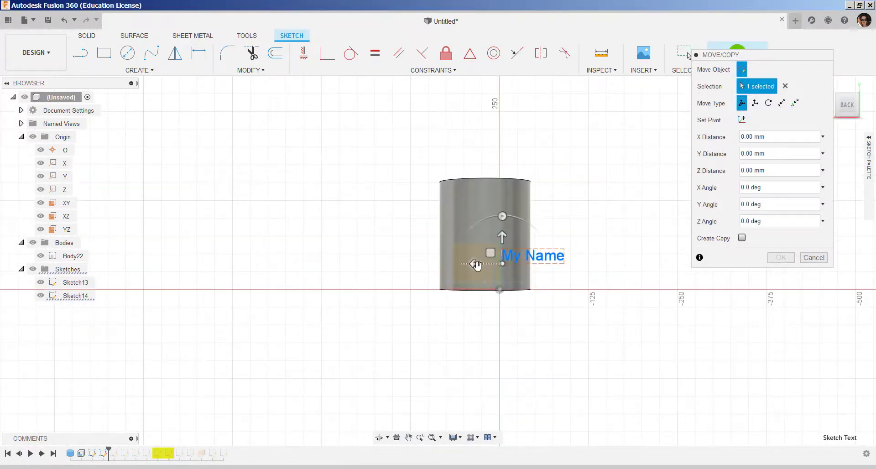
{"action": "left_click_drag", "start_coordinate": [501, 235], "coordinate": [469, 222]}
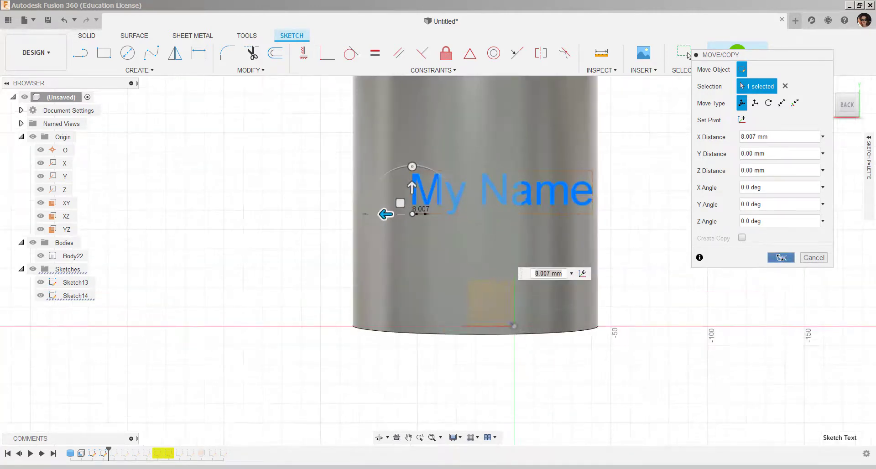
{"action": "left_click", "coordinate": [780, 257]}
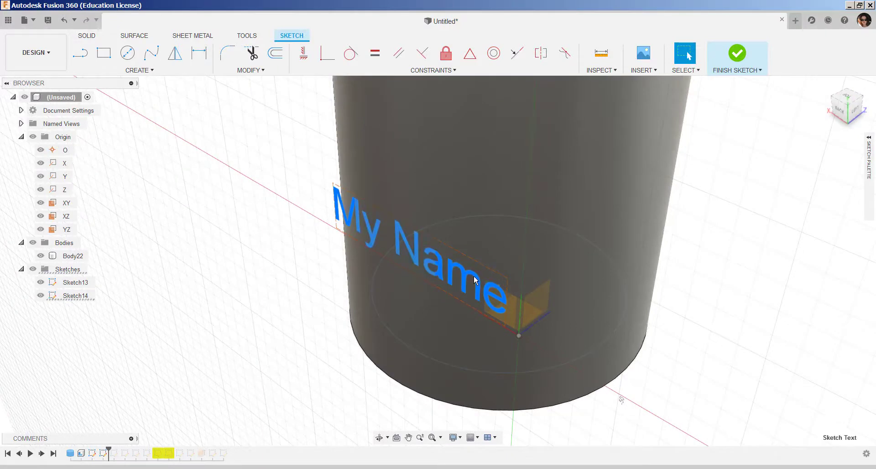
- Extrude the text about 27.9 mm as new bodies starting from the cylinder's curved face
{"action": "right_click", "coordinate": [474, 279]}
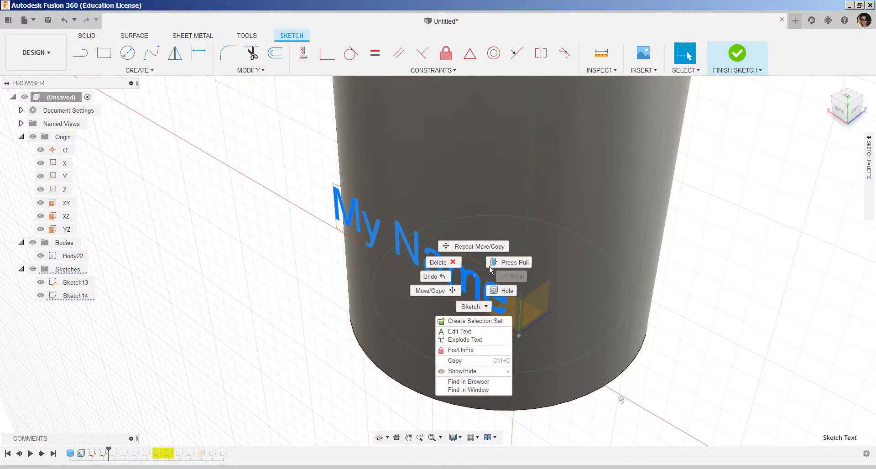
{"action": "left_click", "coordinate": [515, 262]}
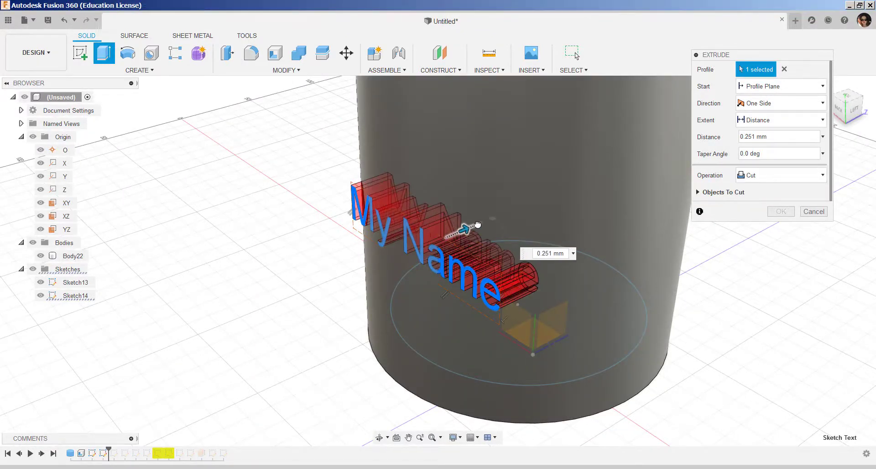
{"action": "left_click_drag", "start_coordinate": [469, 228], "coordinate": [486, 219]}
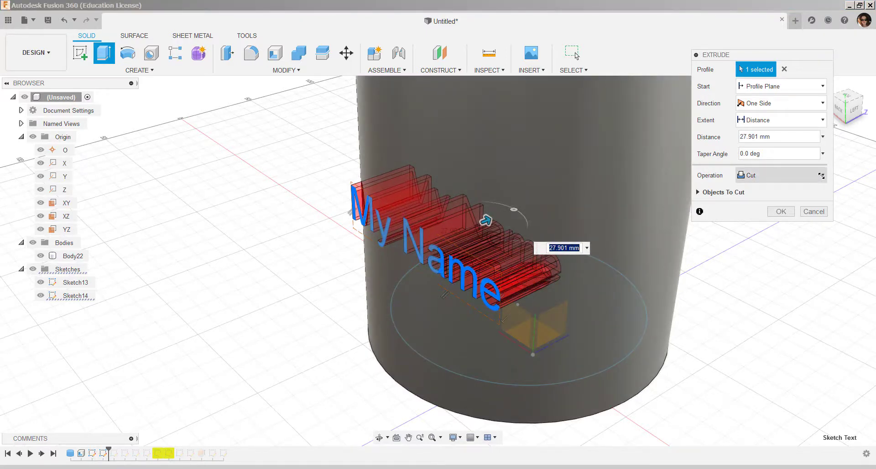
{"action": "left_click", "coordinate": [780, 175]}
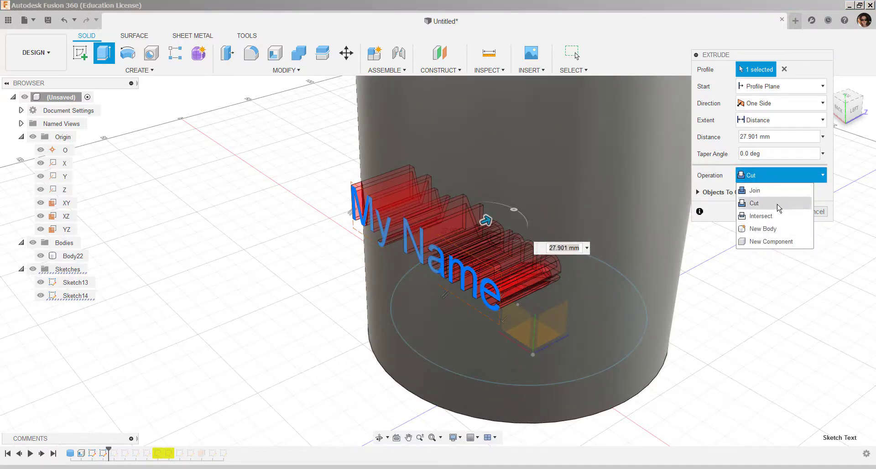
{"action": "left_click", "coordinate": [763, 228]}
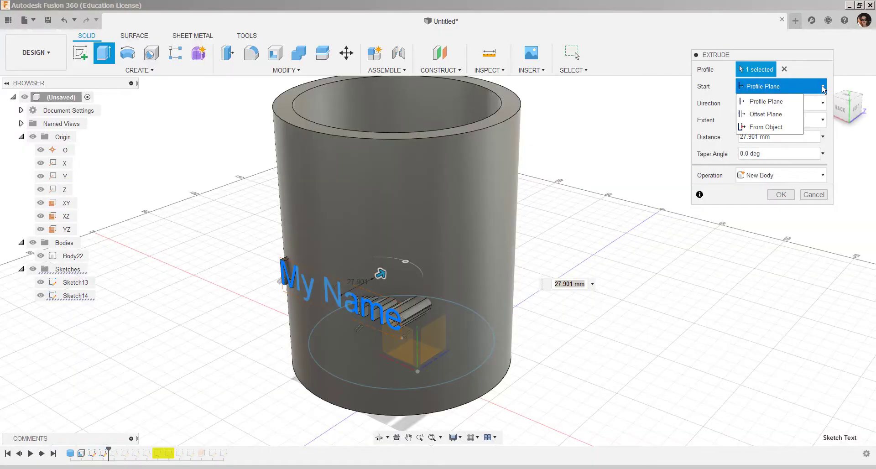
{"action": "left_click", "coordinate": [765, 127]}
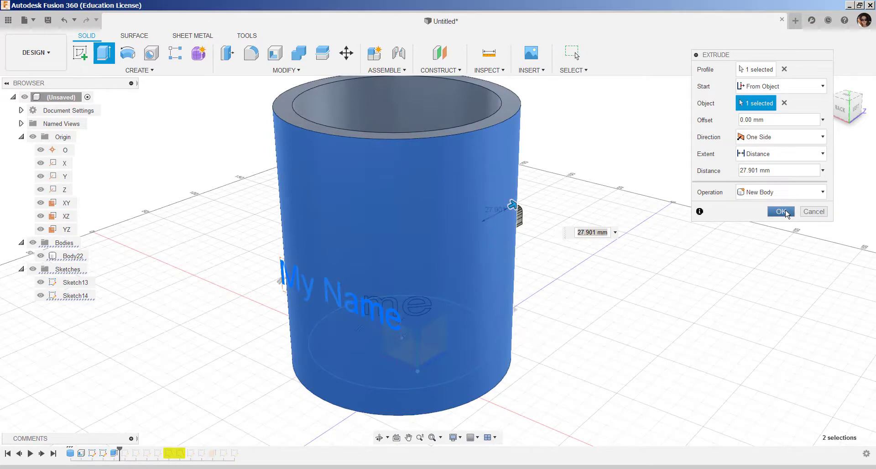
{"action": "left_click", "coordinate": [780, 211]}
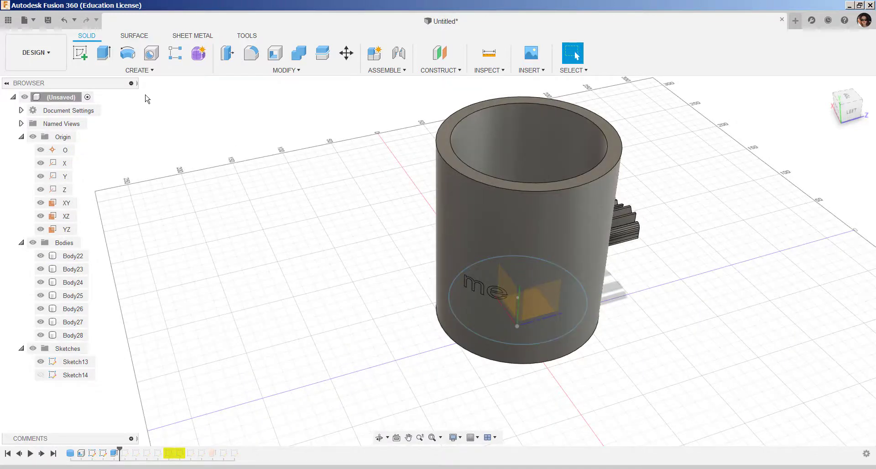
- Edit the text sketch and reposition 'My Name' beside the cylinder with Move/Copy twice
{"action": "left_click", "coordinate": [63, 20]}
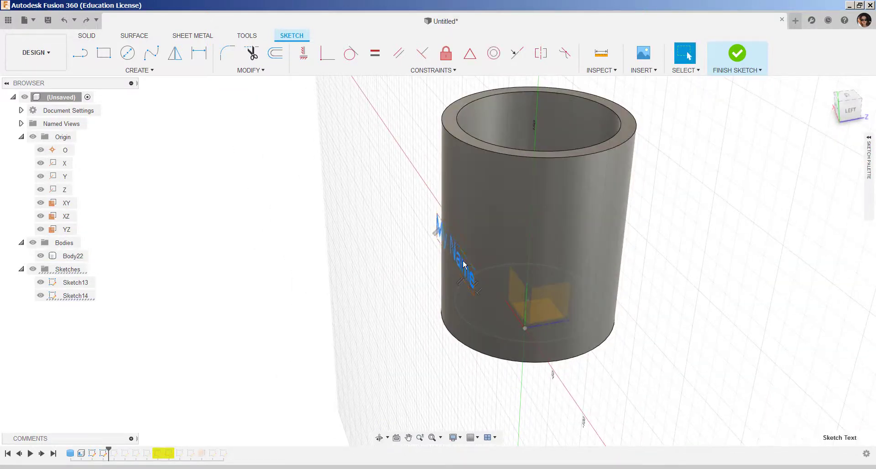
{"action": "right_click", "coordinate": [463, 262]}
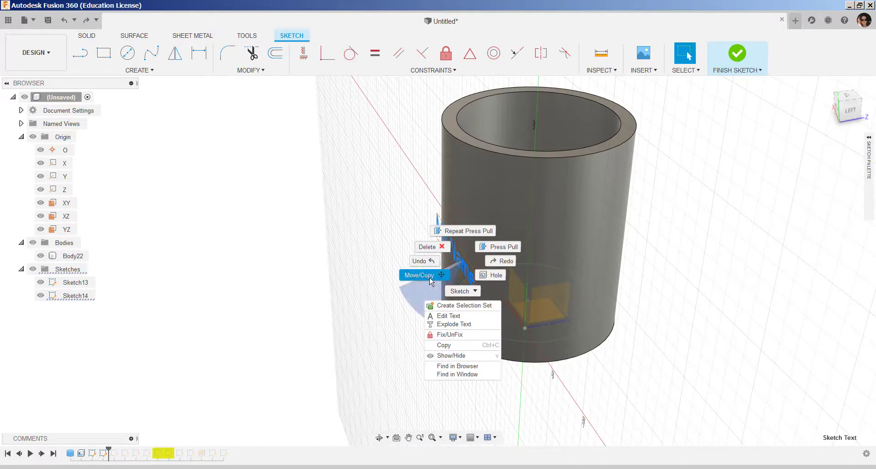
{"action": "left_click", "coordinate": [418, 275]}
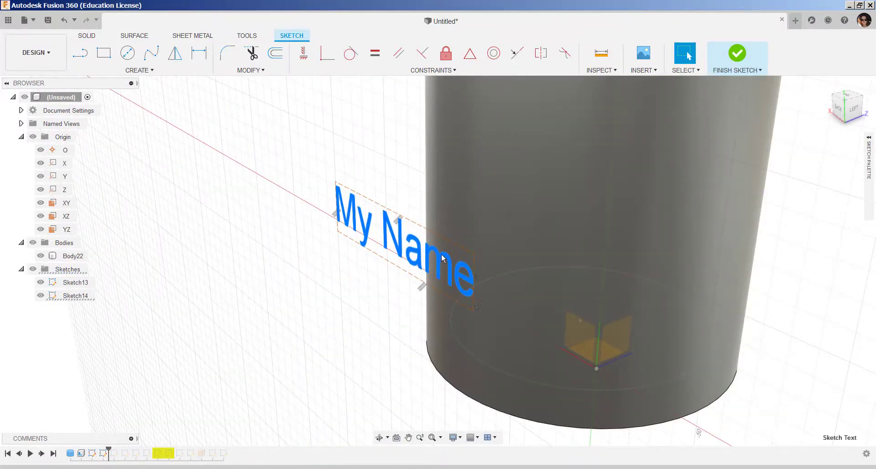
{"action": "right_click", "coordinate": [442, 258]}
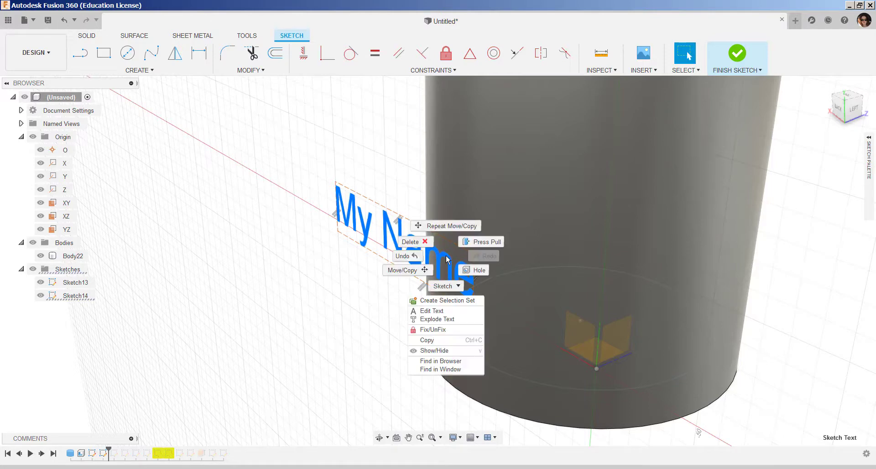
{"action": "left_click", "coordinate": [486, 241]}
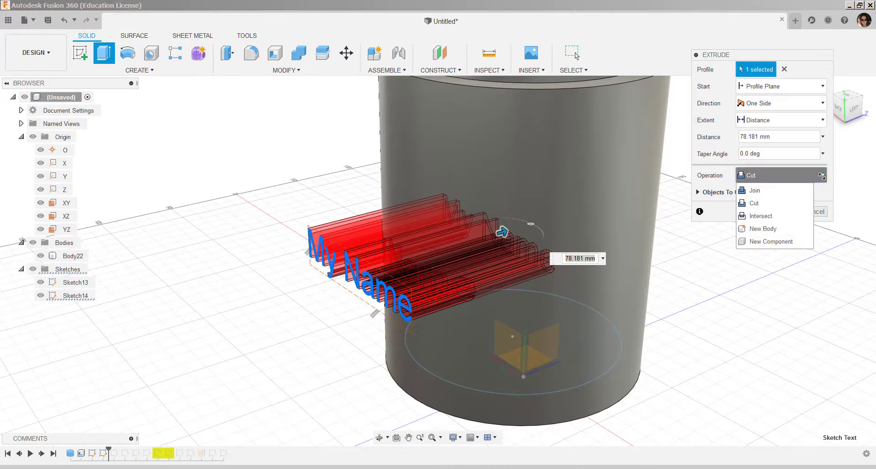
- Extrude the text as new bodies from the cylinder face, giving Body23–Body28
{"action": "left_click", "coordinate": [761, 228]}
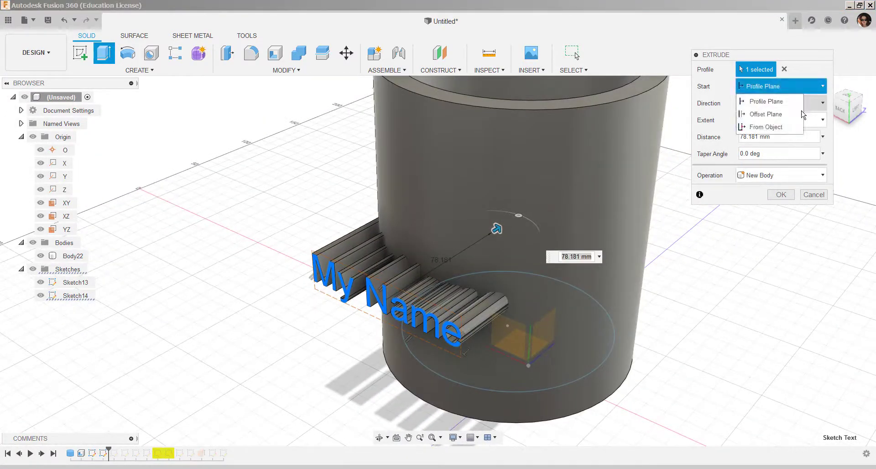
{"action": "left_click", "coordinate": [767, 126]}
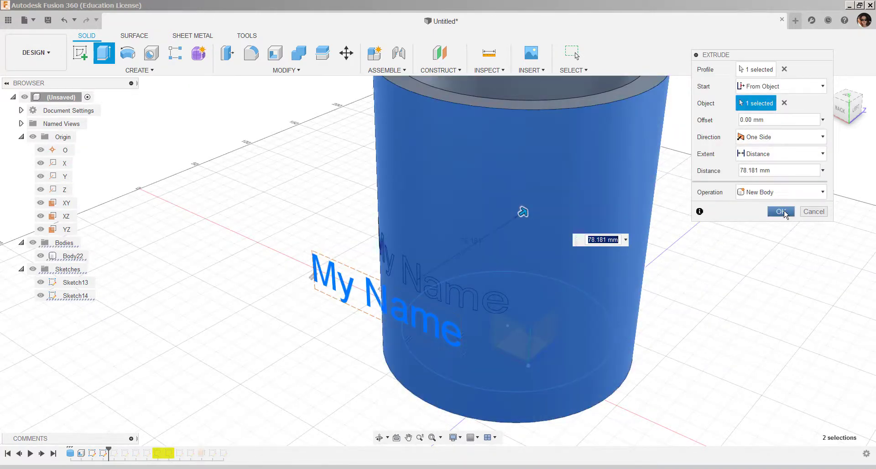
{"action": "left_click", "coordinate": [780, 212]}
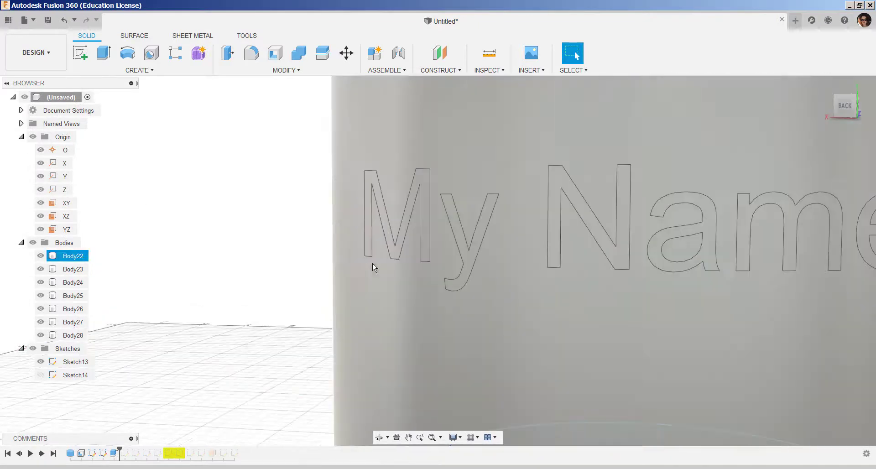
- Offset the six letter faces about 4.71 mm so 'My Name' stands raised on the cup's side
{"action": "left_click", "coordinate": [397, 219]}
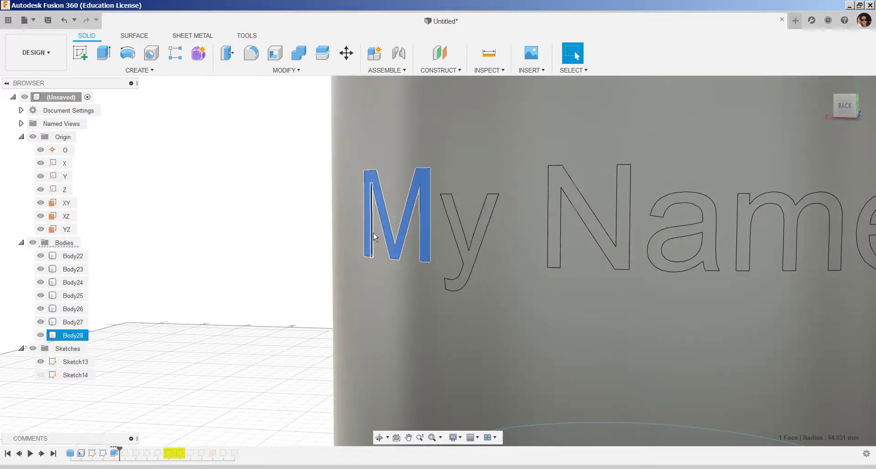
{"action": "left_click", "coordinate": [463, 240]}
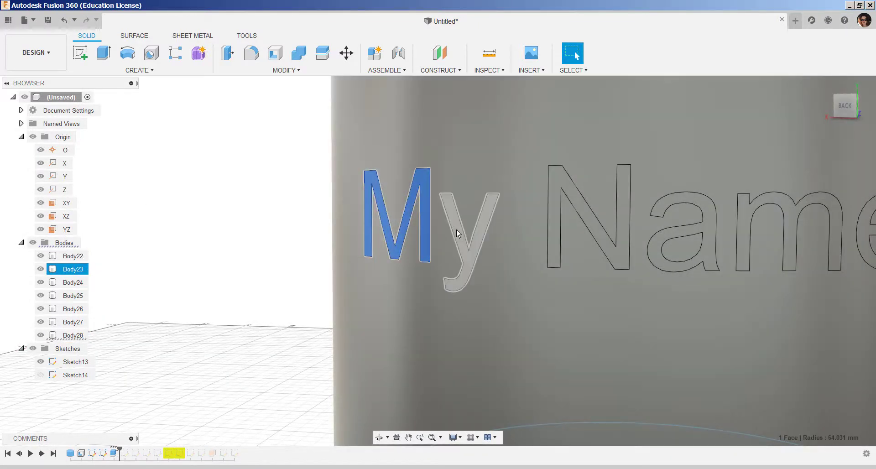
{"action": "left_click", "coordinate": [578, 218]}
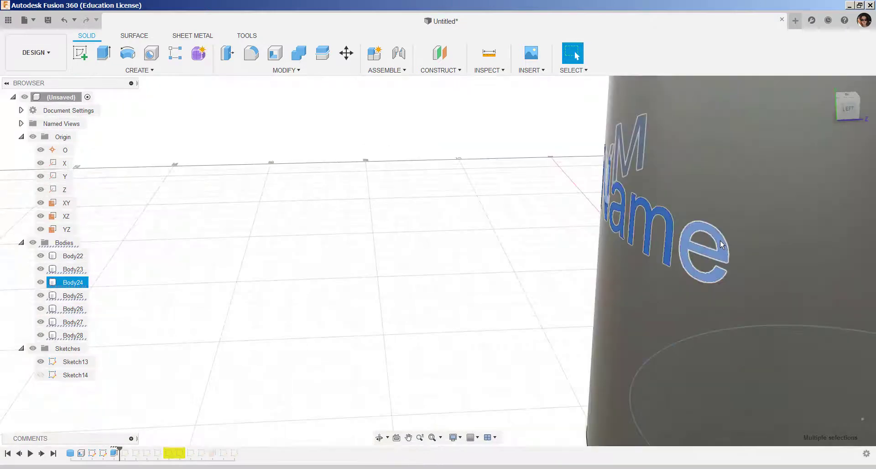
{"action": "left_click", "coordinate": [72, 255]}
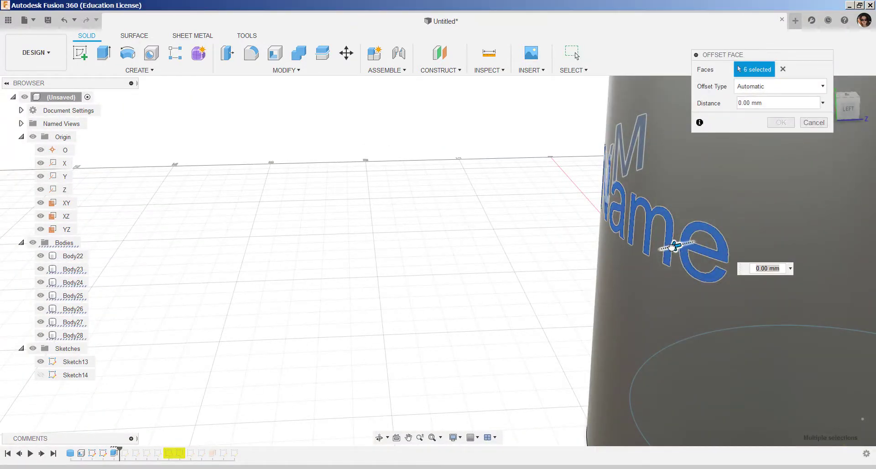
{"action": "left_click_drag", "start_coordinate": [677, 246], "coordinate": [663, 249]}
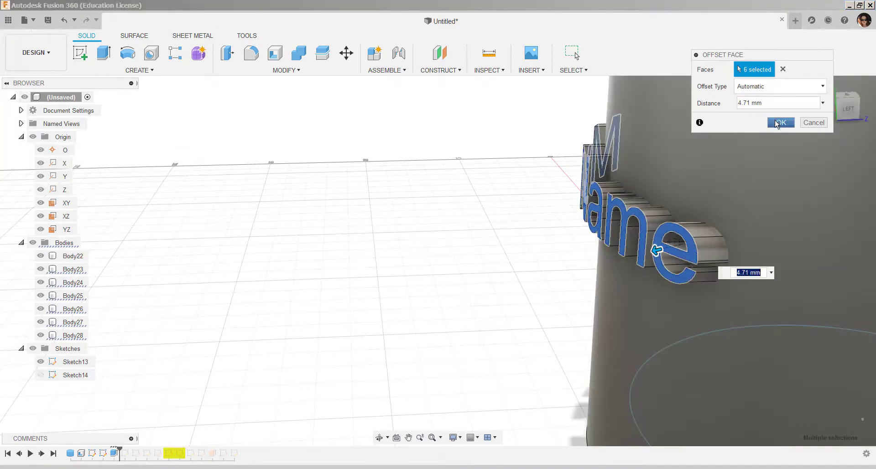
{"action": "left_click", "coordinate": [780, 122]}
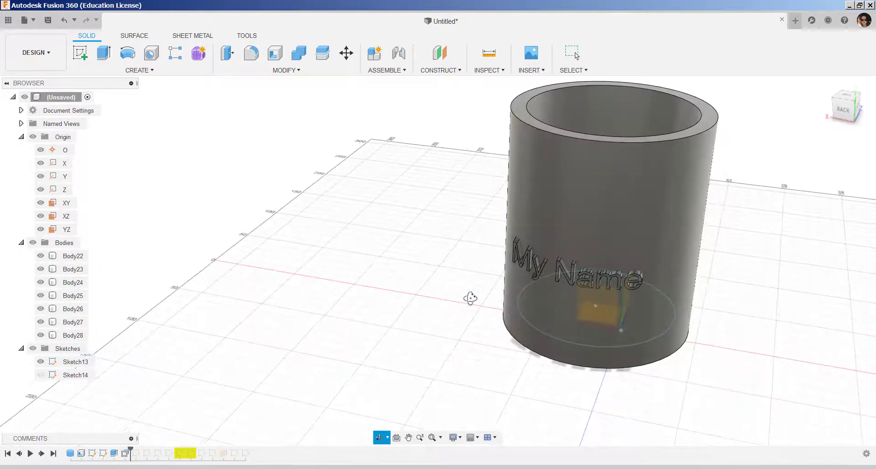
- Cut-extrude the inner-floor circle about 159.5 mm up through the cup to remove stray letter extrusions
{"action": "left_click_drag", "start_coordinate": [471, 298], "coordinate": [429, 323]}
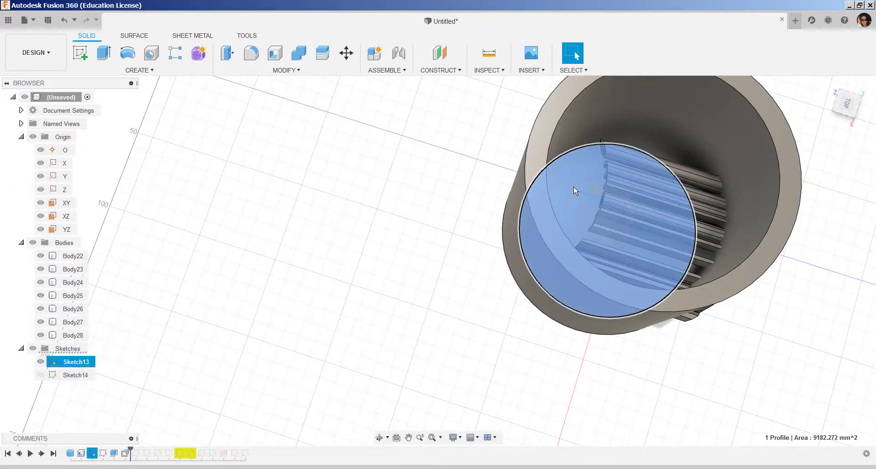
{"action": "right_click", "coordinate": [576, 191]}
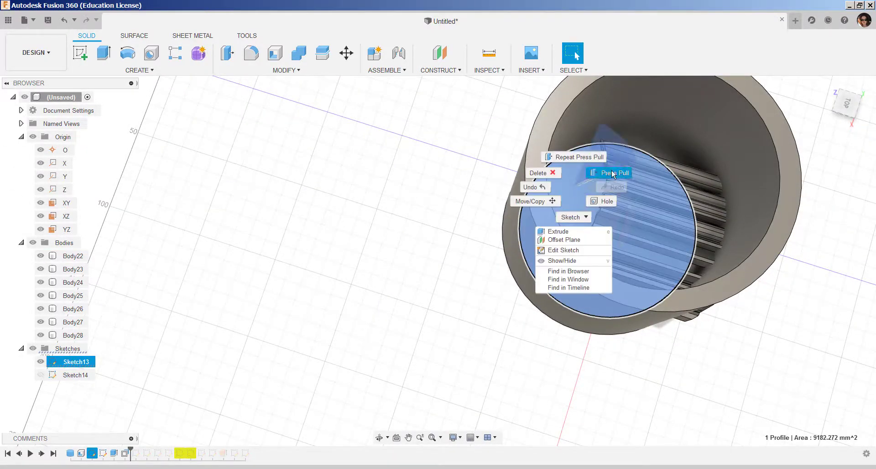
{"action": "left_click", "coordinate": [556, 231]}
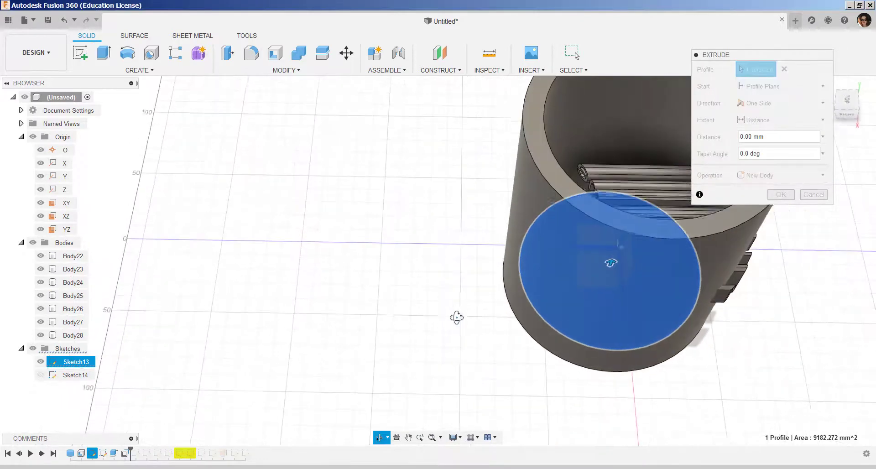
{"action": "left_click", "coordinate": [611, 262]}
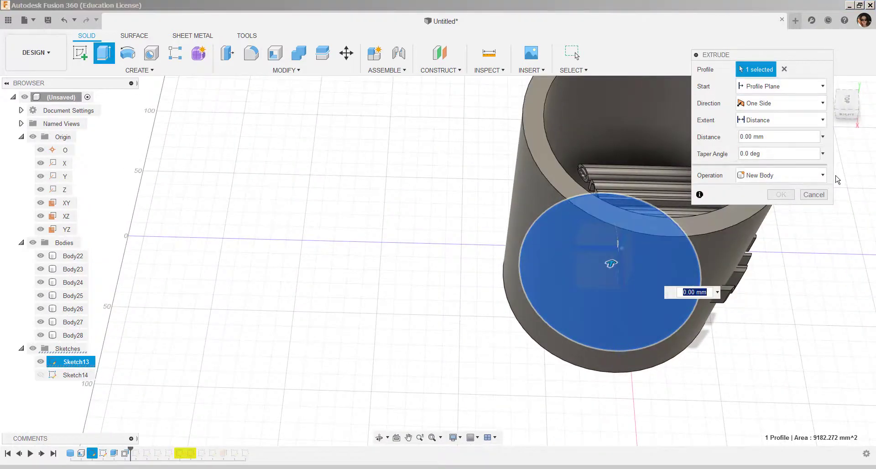
{"action": "left_click", "coordinate": [779, 175]}
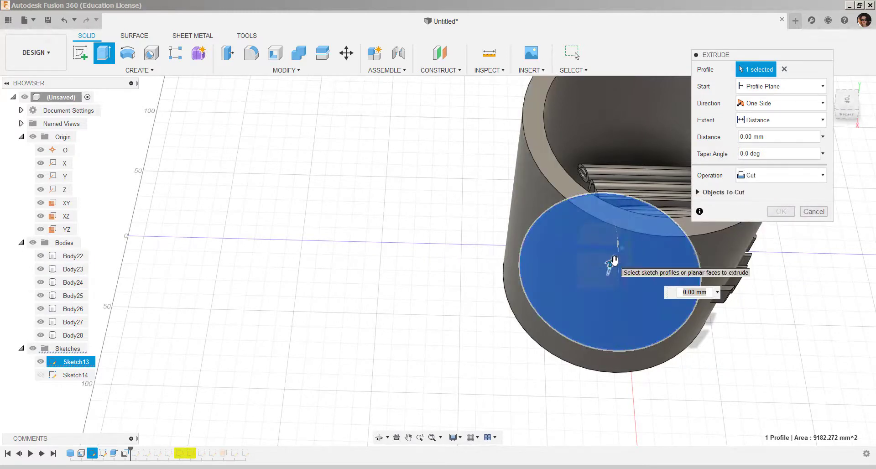
{"action": "left_click_drag", "start_coordinate": [613, 261], "coordinate": [669, 90]}
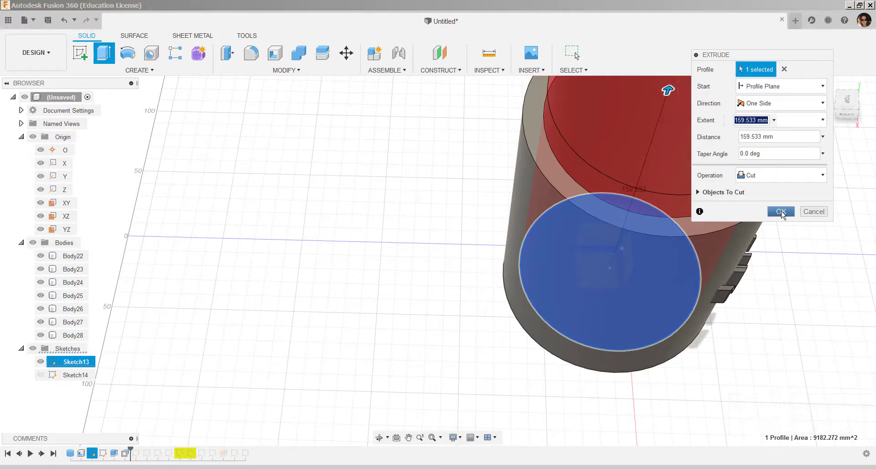
{"action": "left_click", "coordinate": [780, 211]}
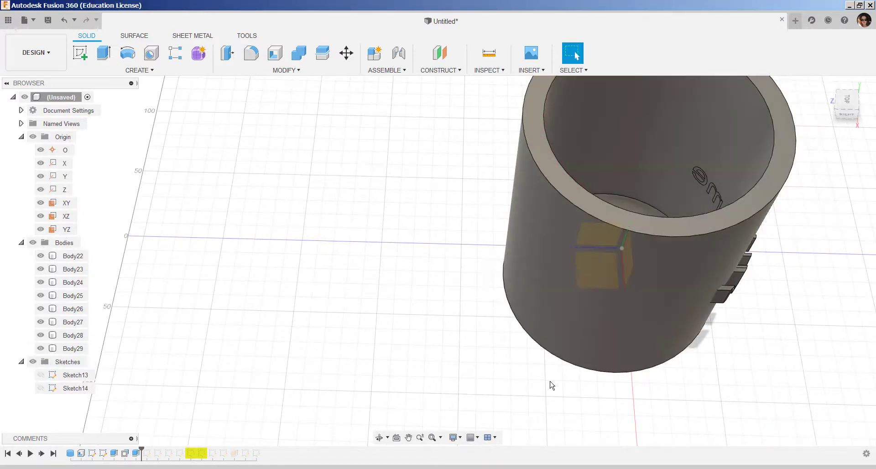